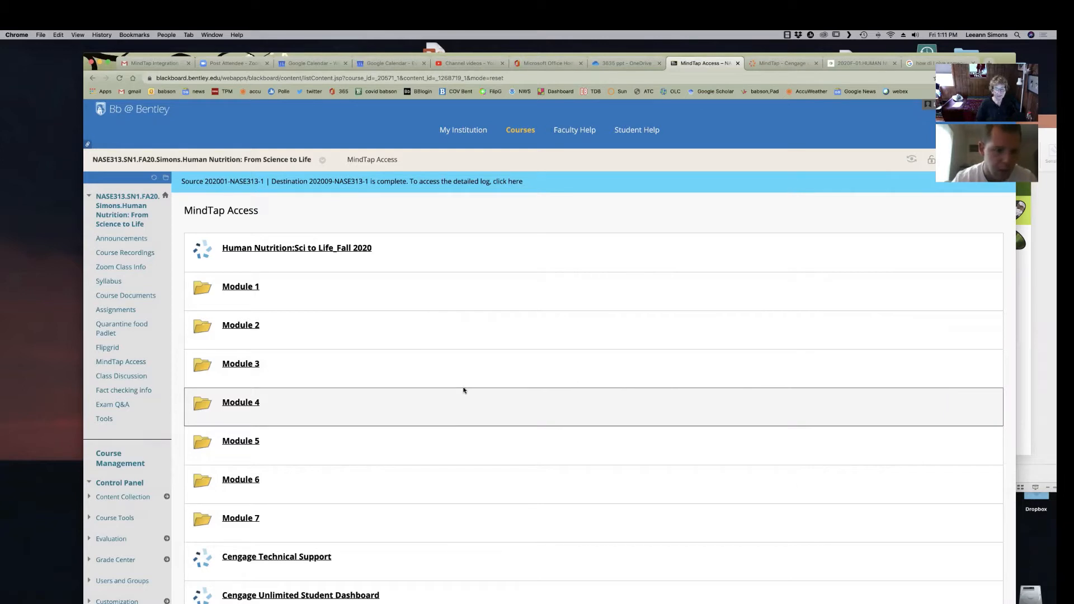
mouse_move(138, 339)
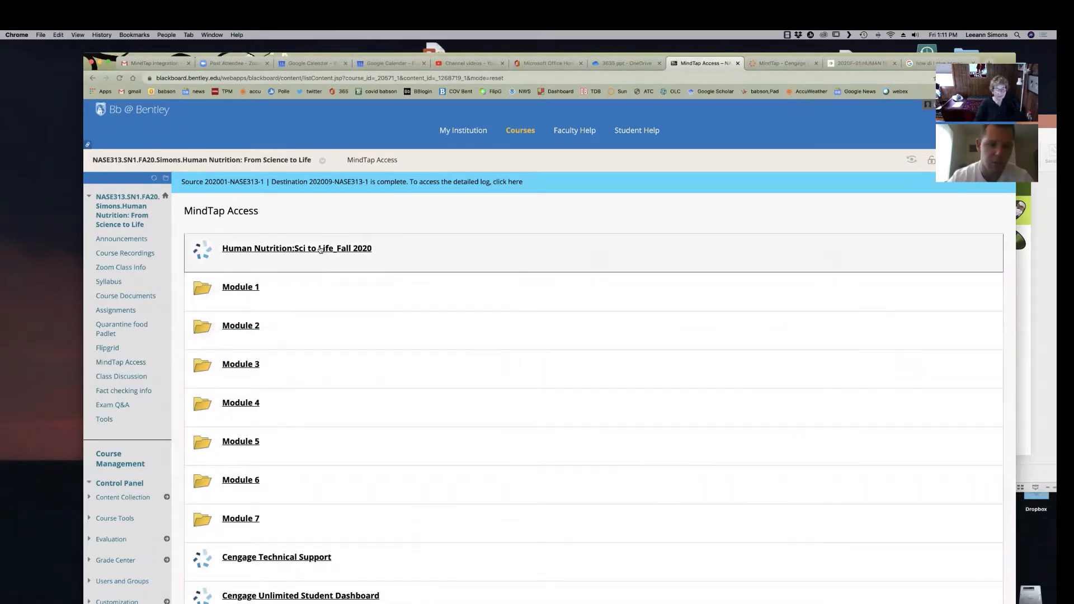
- Launch the 'Human Nutrition:Sci to Life_Fall 2020' MindTap course from Blackboard
click(296, 248)
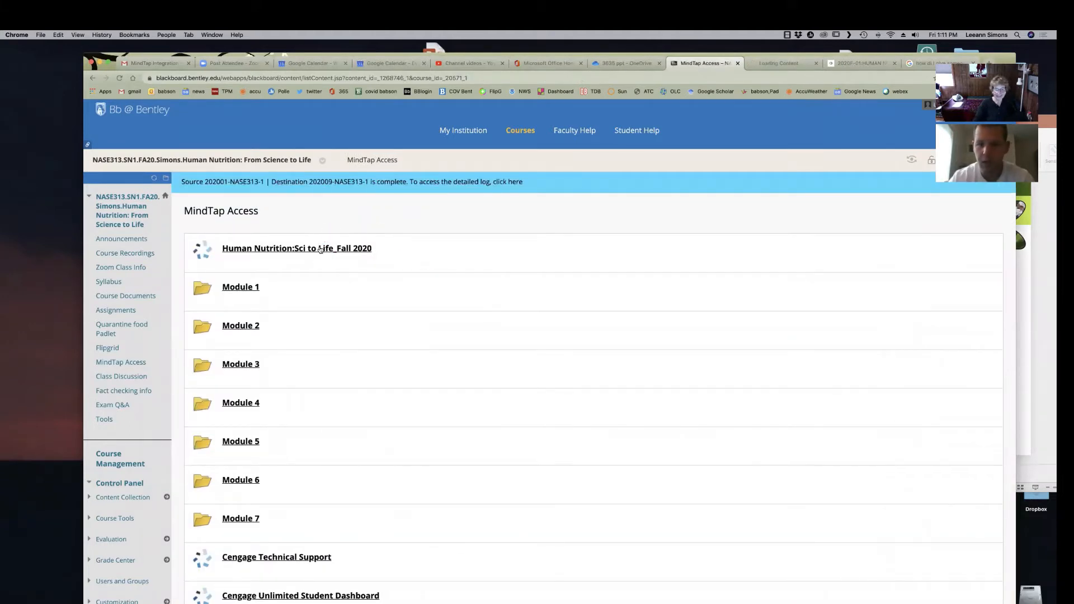
- Switch to the new MindTap tab showing Turley's Nutrition course with six modules
click(296, 248)
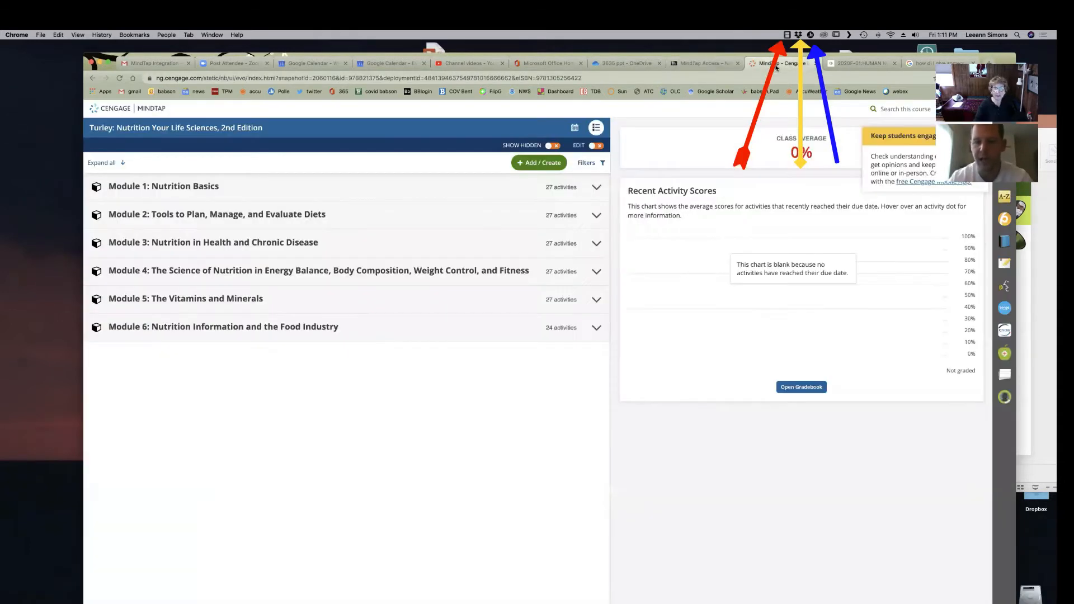
mouse_move(544, 450)
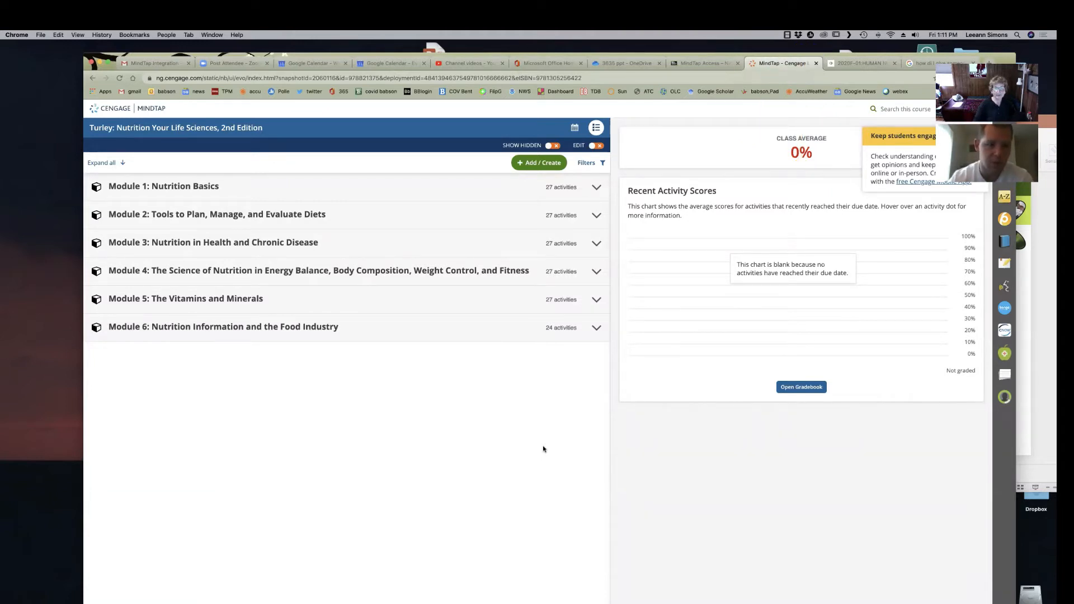
mouse_move(339, 247)
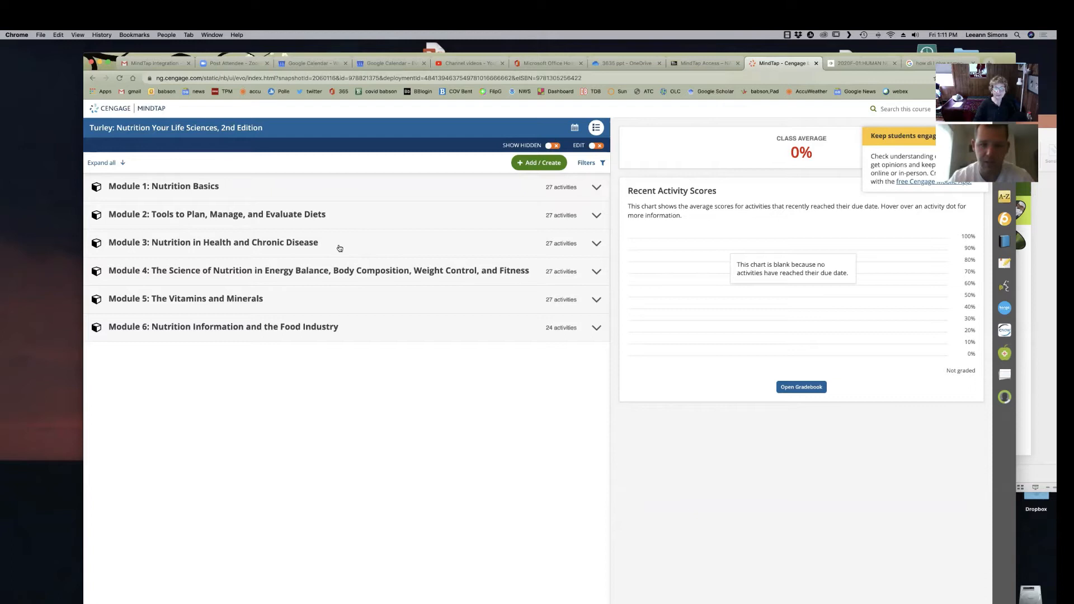
mouse_move(160, 187)
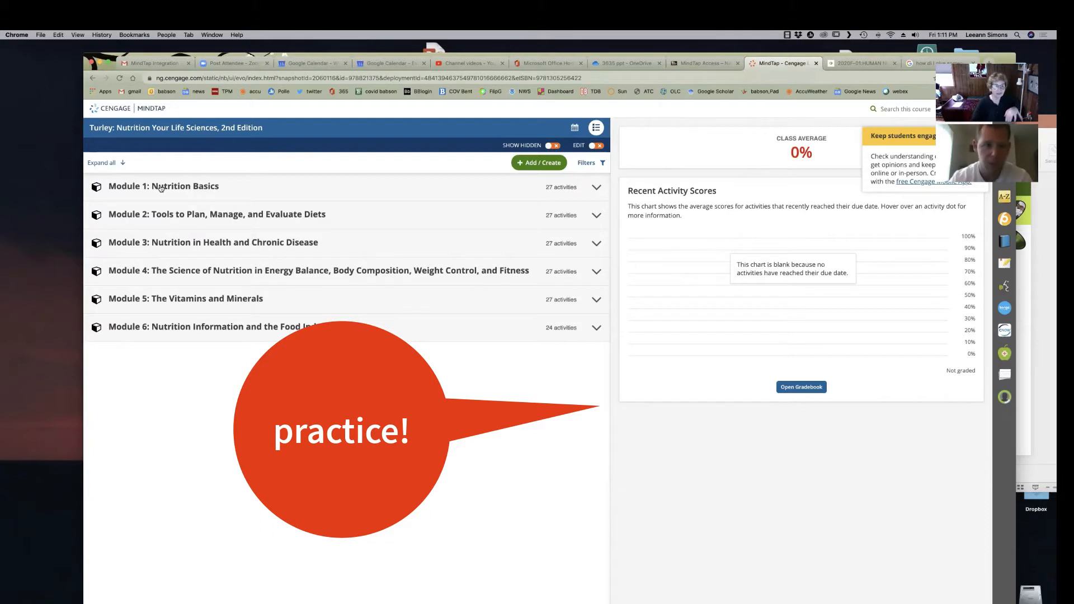
- Expand Module 1: Nutrition Basics to show its activities, scores and points
click(595, 187)
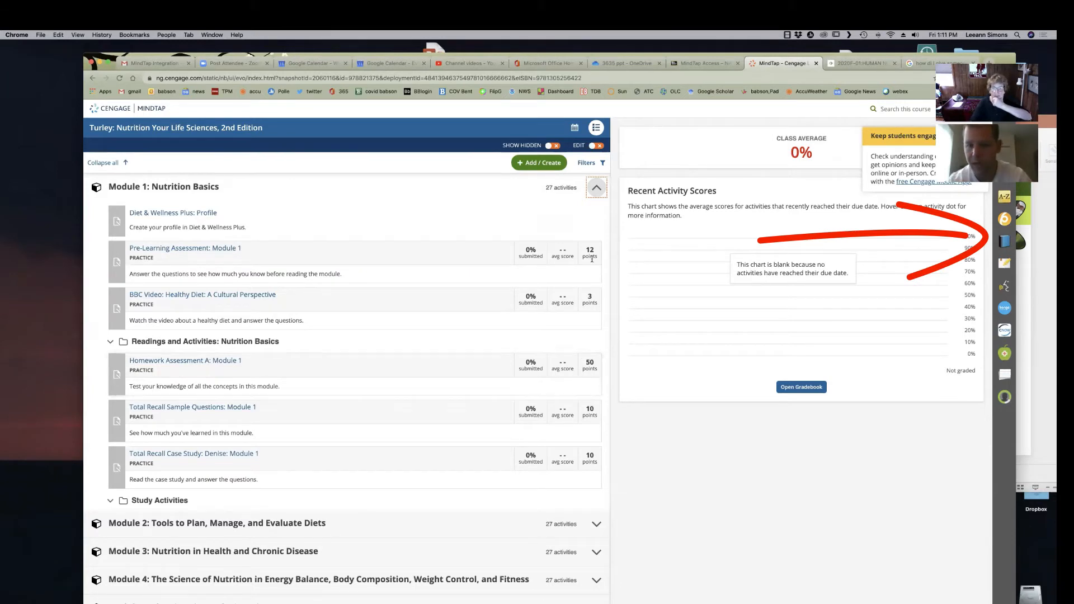
mouse_move(1051, 83)
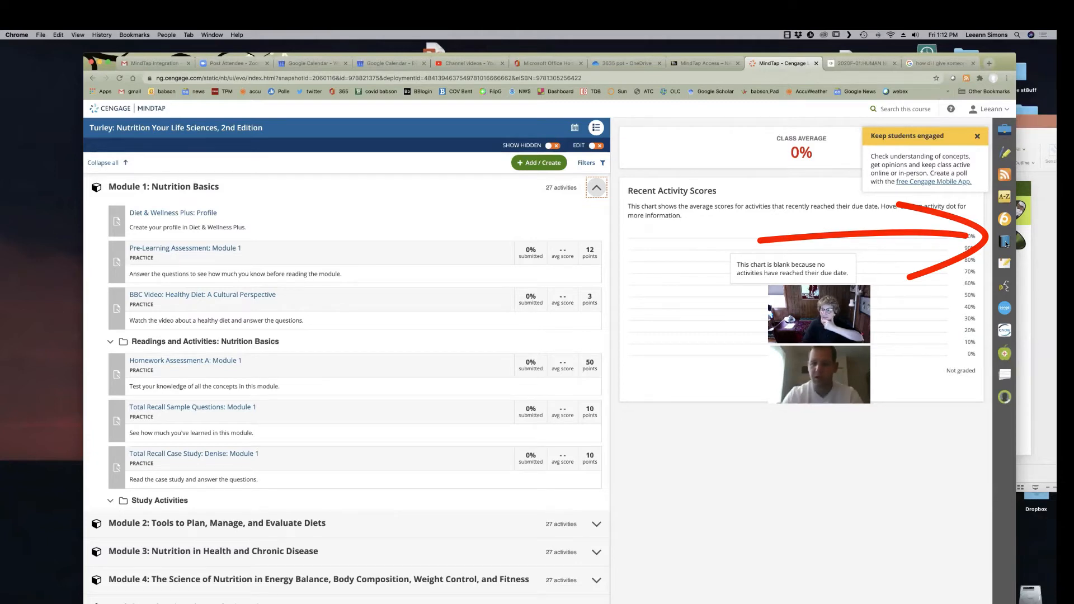
- Show the Full Book ebook beside Module 1 and close the 'Keep students engaged' tip
click(1004, 241)
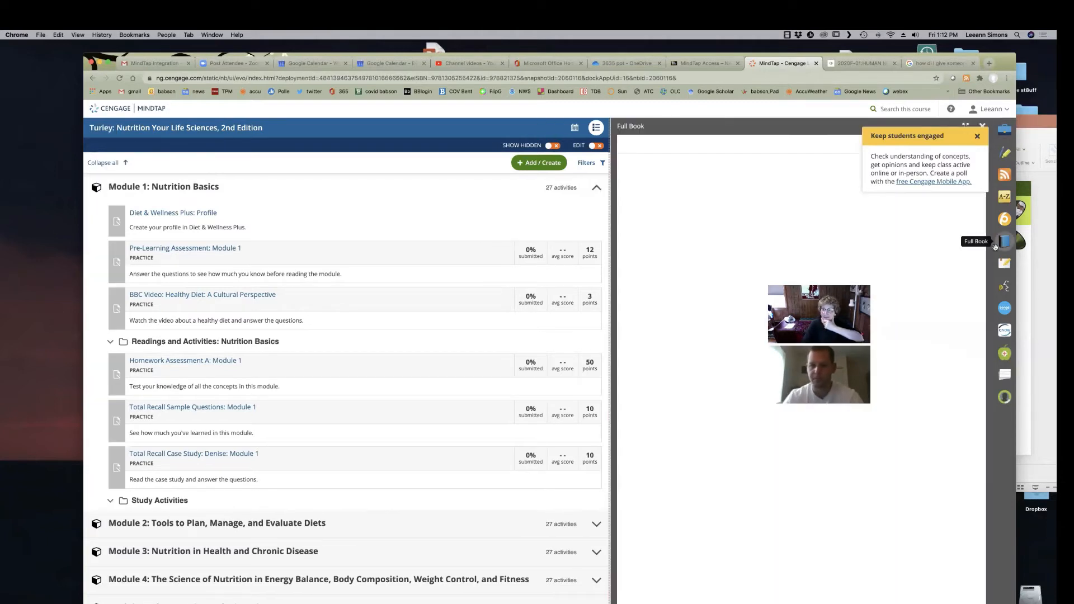
mouse_move(961, 262)
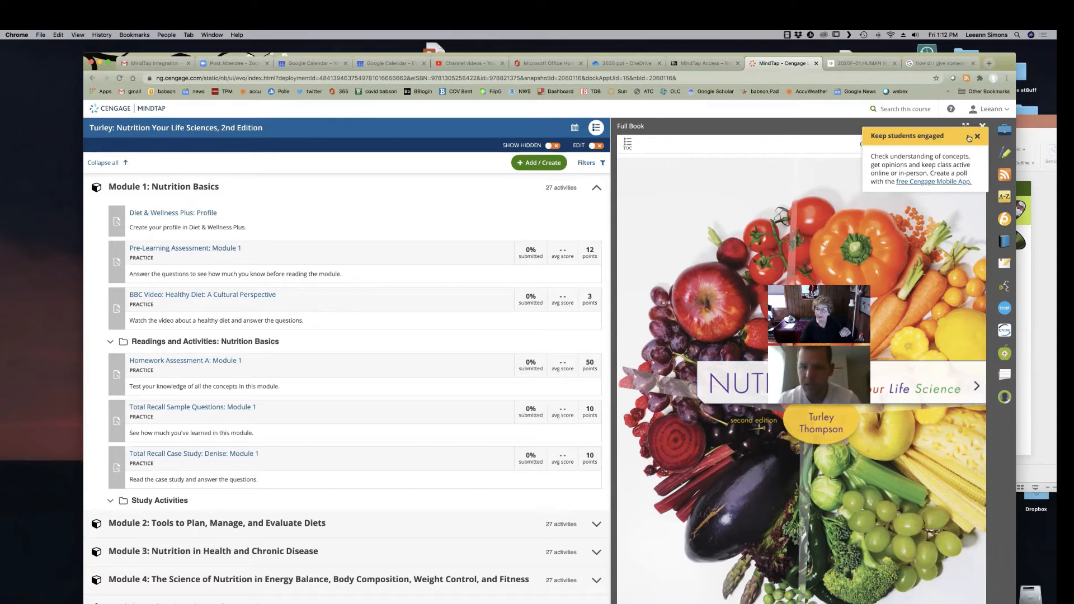
click(977, 136)
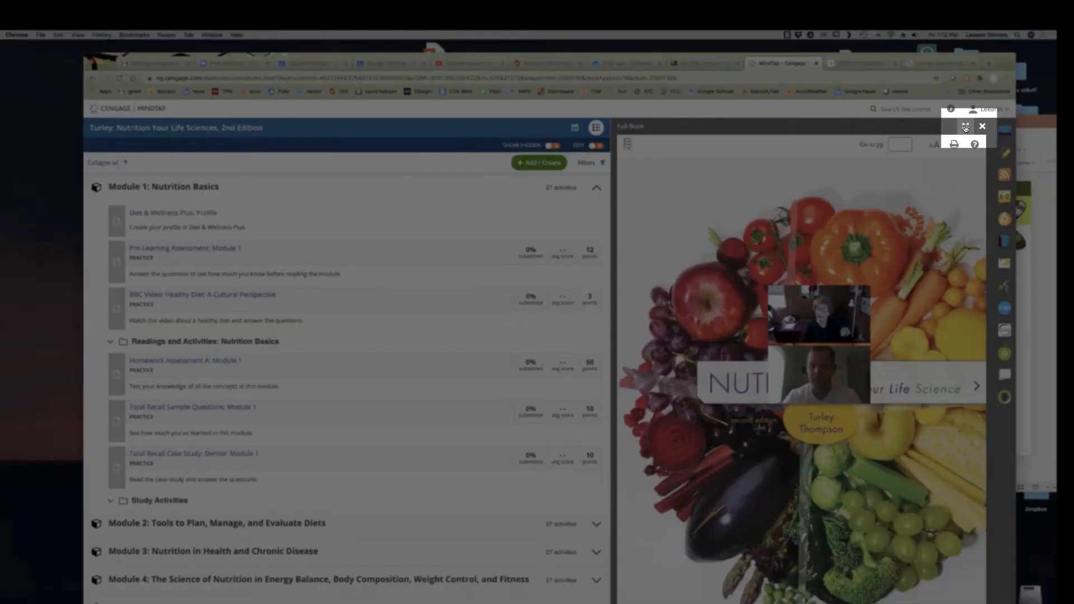
- Expand the Full Book panel to full width, then restore it beside Module 1
click(965, 126)
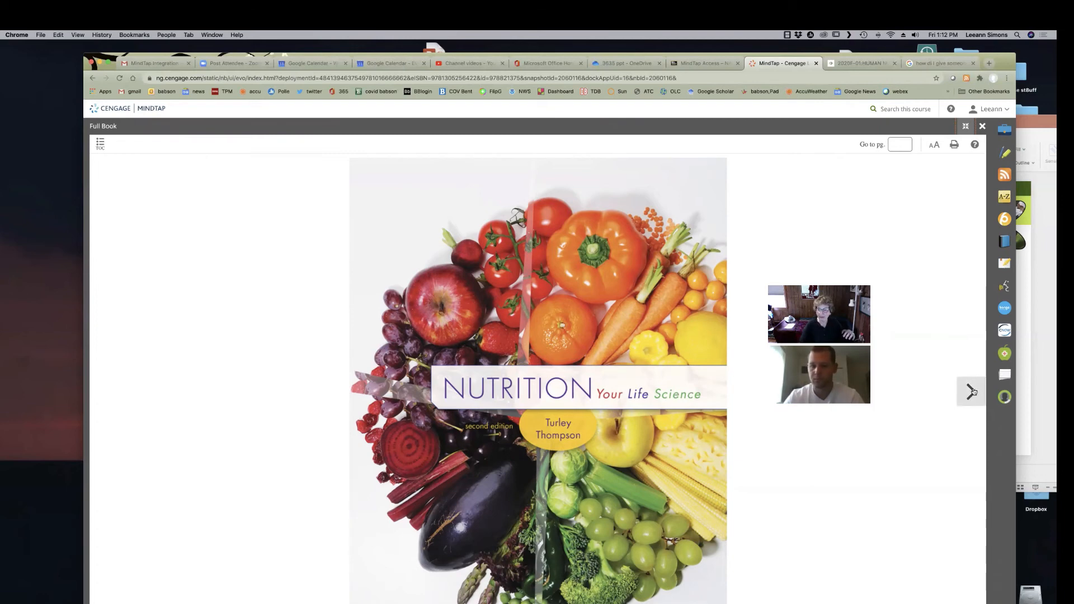
click(971, 392)
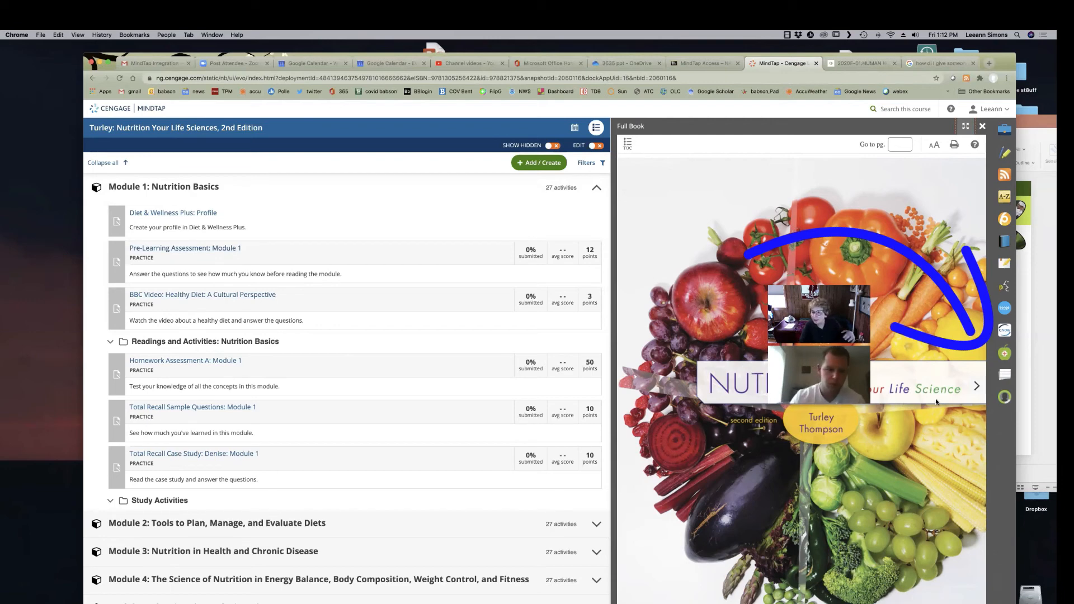
mouse_move(1004, 353)
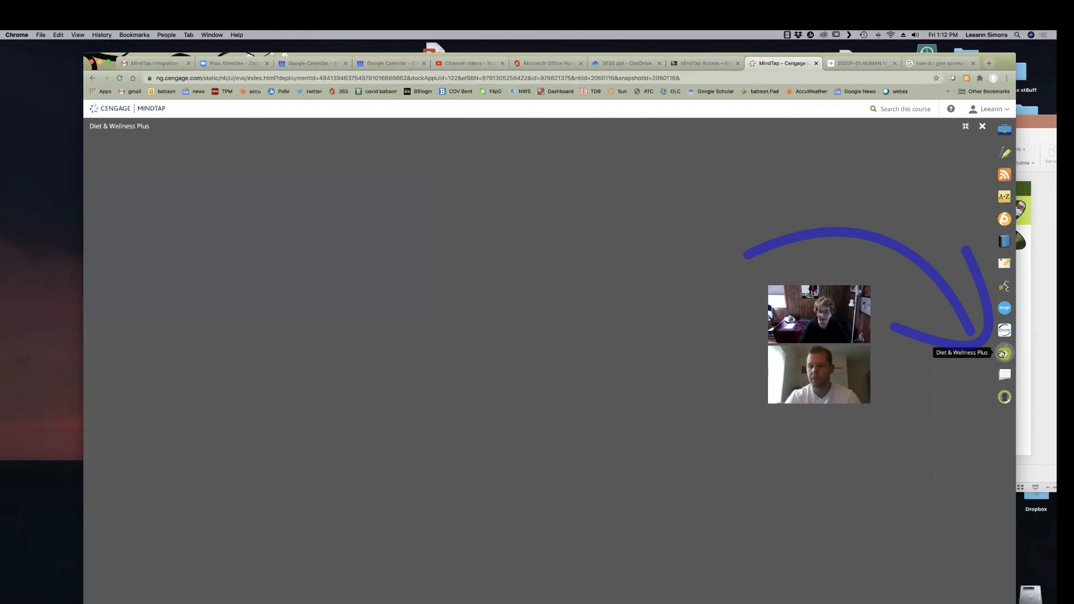
- Bring up Diet & Wellness Plus with its instructional-purposes-only notice
click(1003, 353)
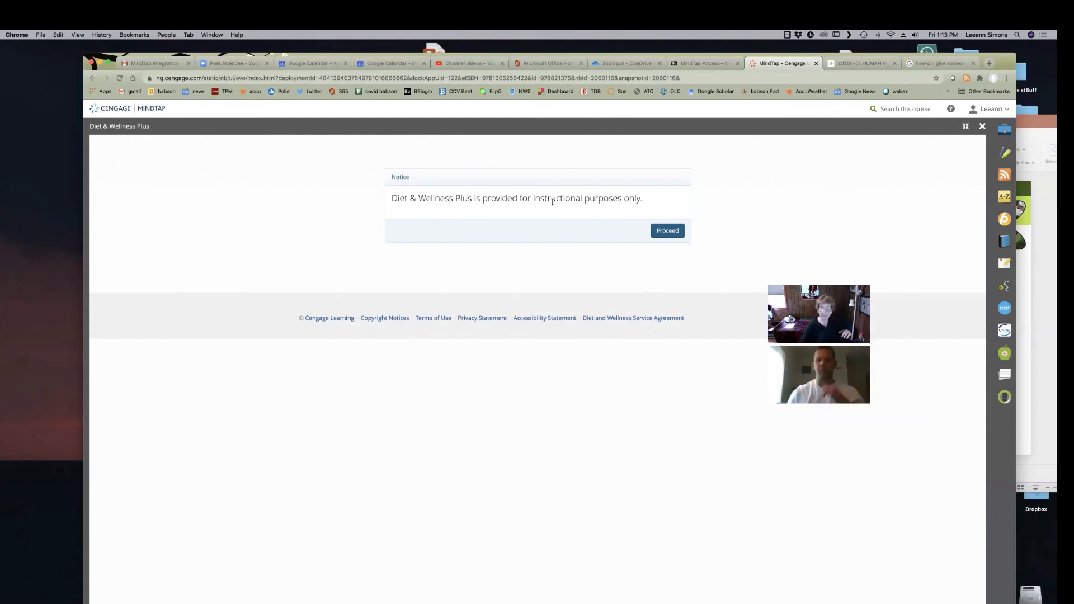
mouse_move(827, 170)
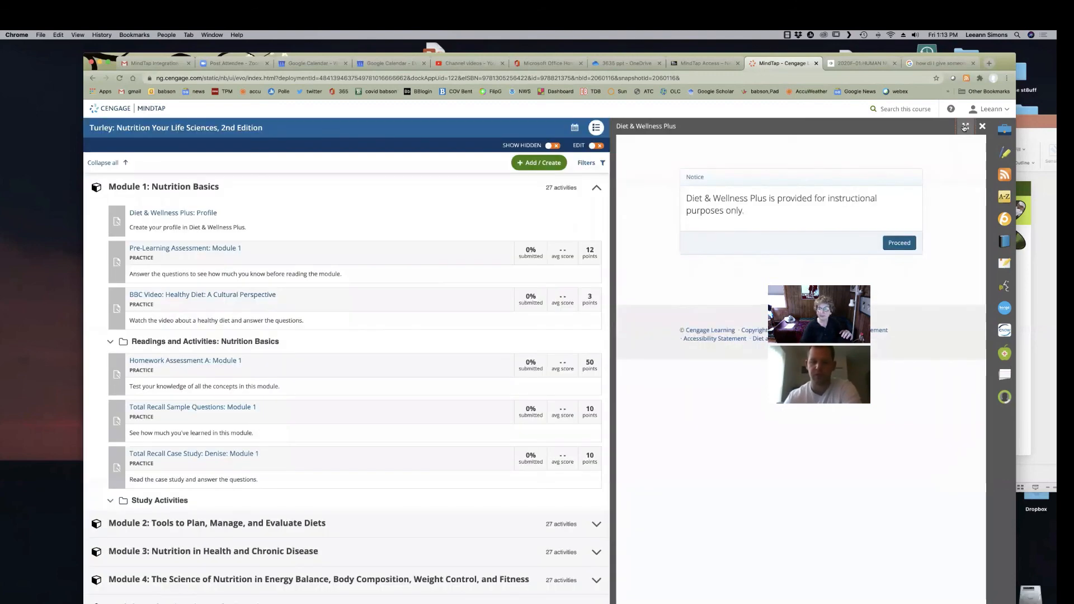
mouse_move(94, 174)
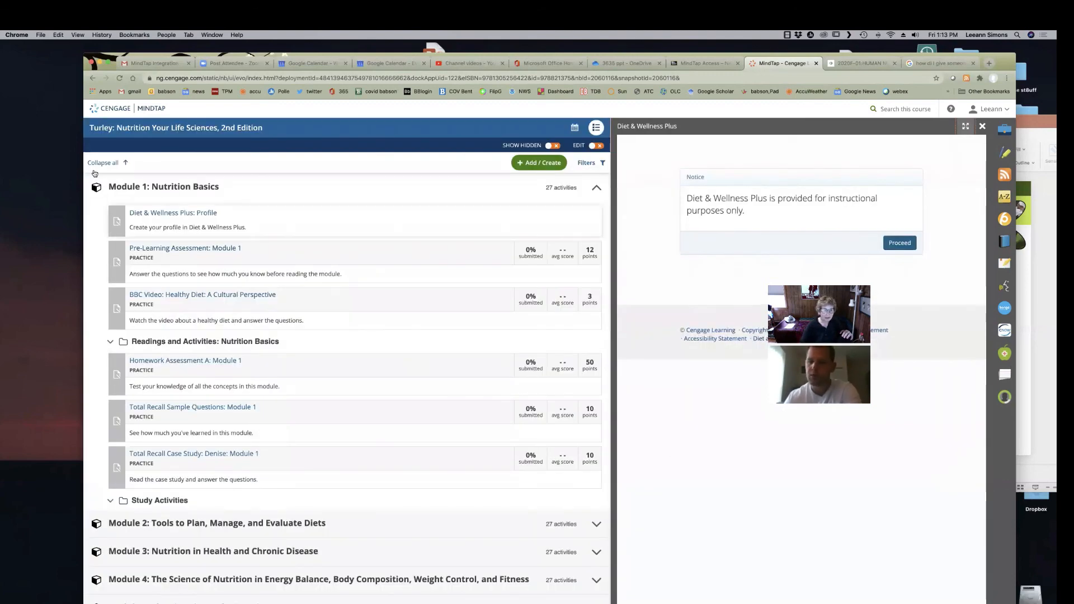